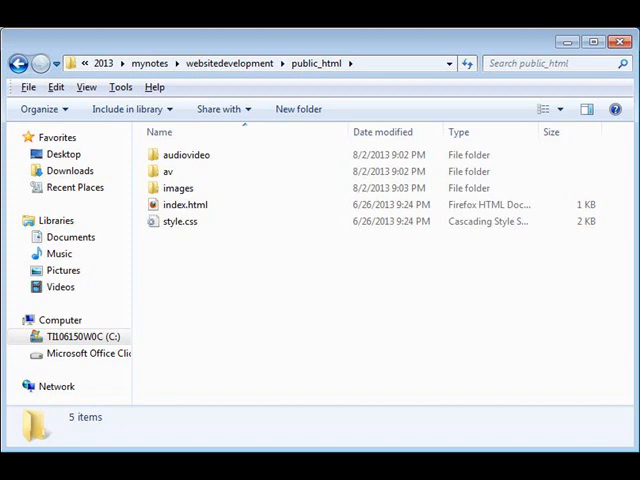
Step: Browse into the images folder and look inside its edits subfolder
{"action": "double_click", "coordinate": [178, 188]}
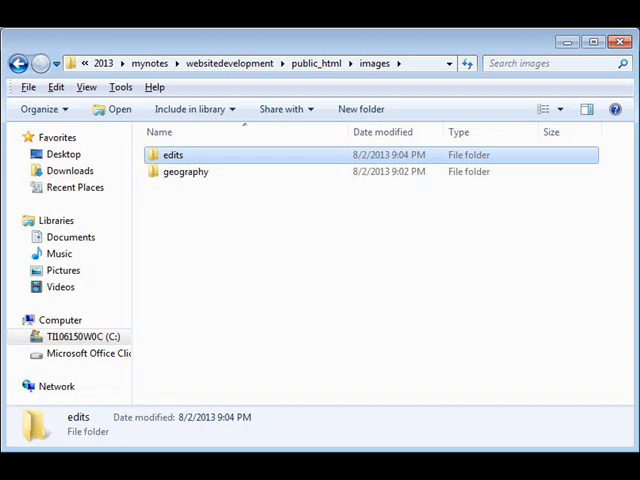
{"action": "double_click", "coordinate": [172, 154]}
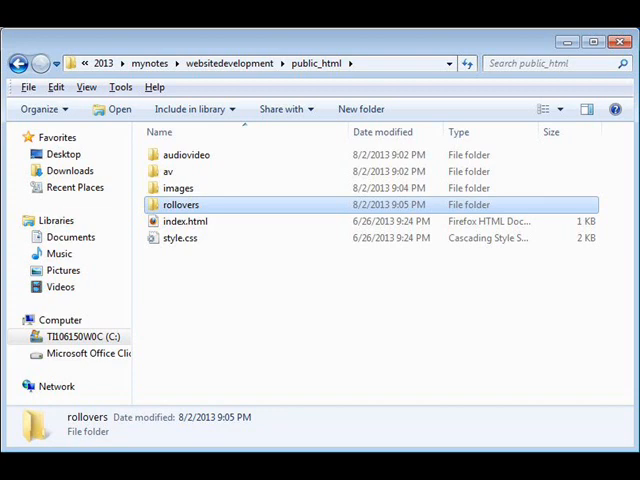
Step: Go into the rollovers folder and load tulum.html into the editor
{"action": "double_click", "coordinate": [180, 204]}
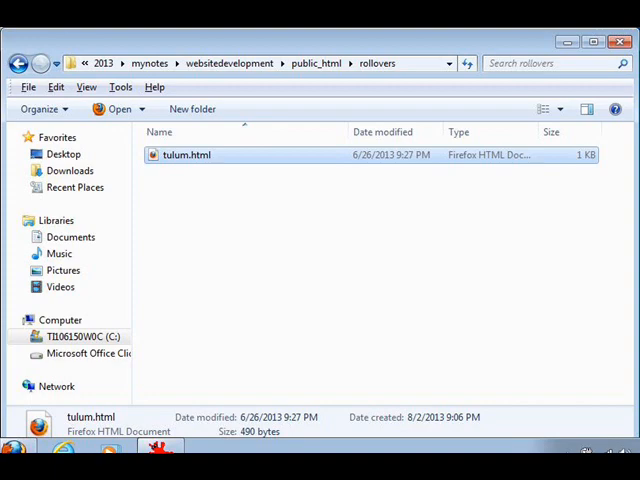
{"action": "double_click", "coordinate": [188, 156]}
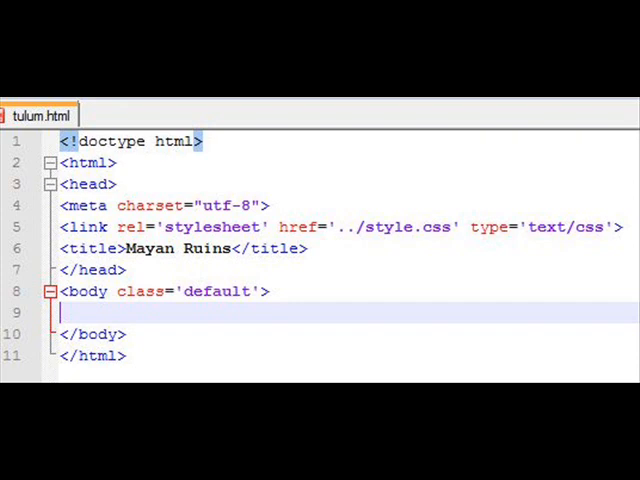
Step: Add <h1>Mayan Ruins at Tulum</h1> to the body and start an <img> tag below it
{"action": "type", "text": "<h1>Mayan Ruins at Tulum</h1>"}
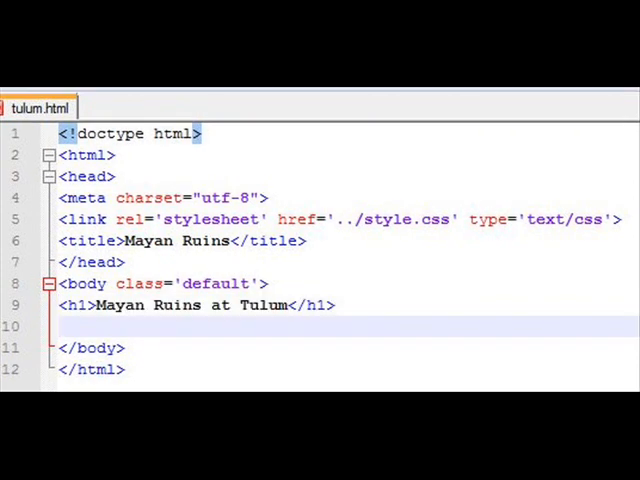
{"action": "type", "text": "<img>"}
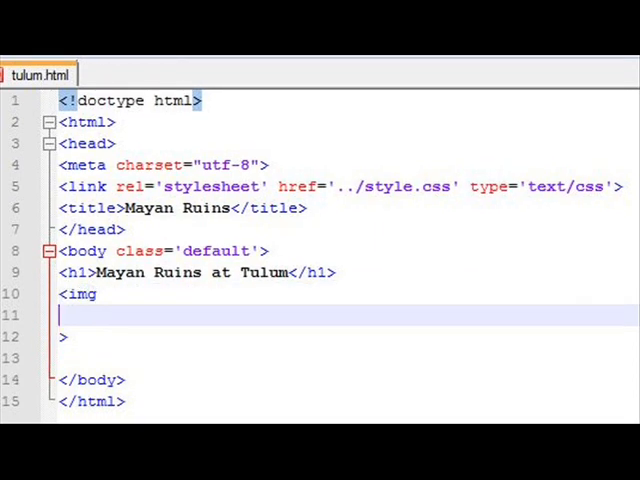
Step: Give the img src='../images/edits/tulum.jpg' with onmouseover to tulumfixed.jpg and onmouseout back to tulum.jpg
{"action": "type", "text": "src='../images/edits/tulum.jpg'"}
{"action": "type", "text": "onmouseover=\"src='../images/edits/tulumfixed.jpg"}
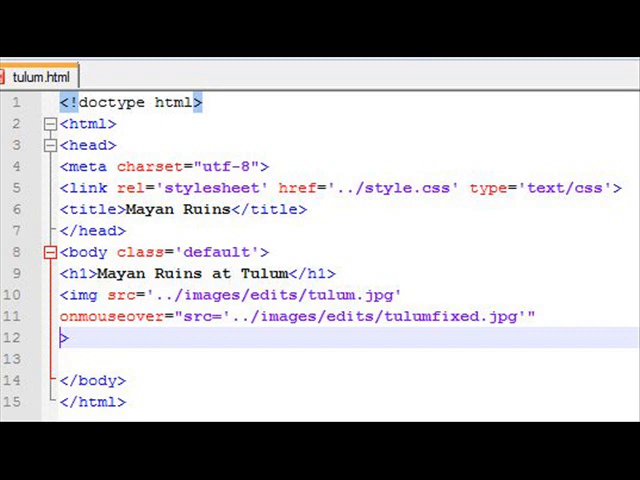
{"action": "type", "text": "onmouseout=\"src='../images/edits/tulum.jpg'\">"}
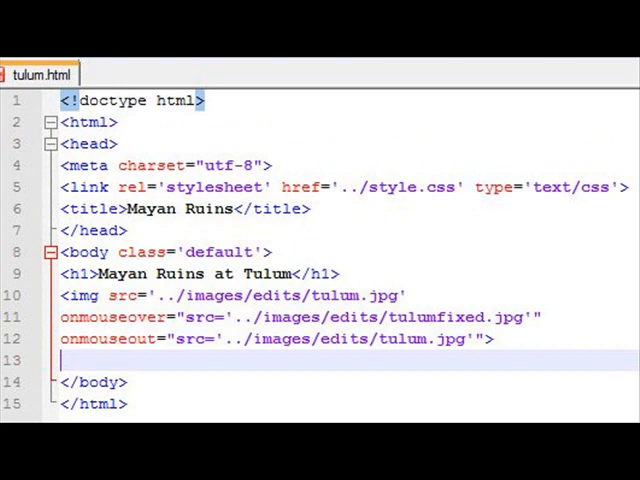